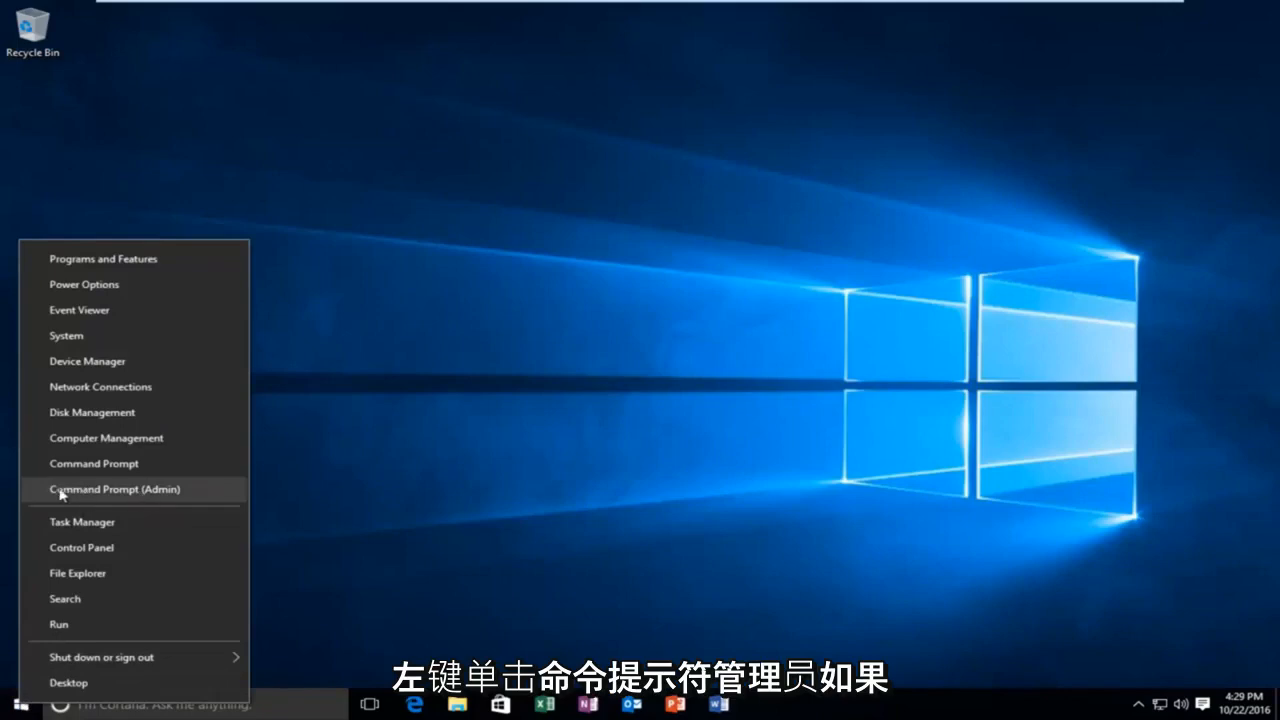
- Launch Command Prompt (Admin) from Start and approve the User Account Control prompt
click(114, 489)
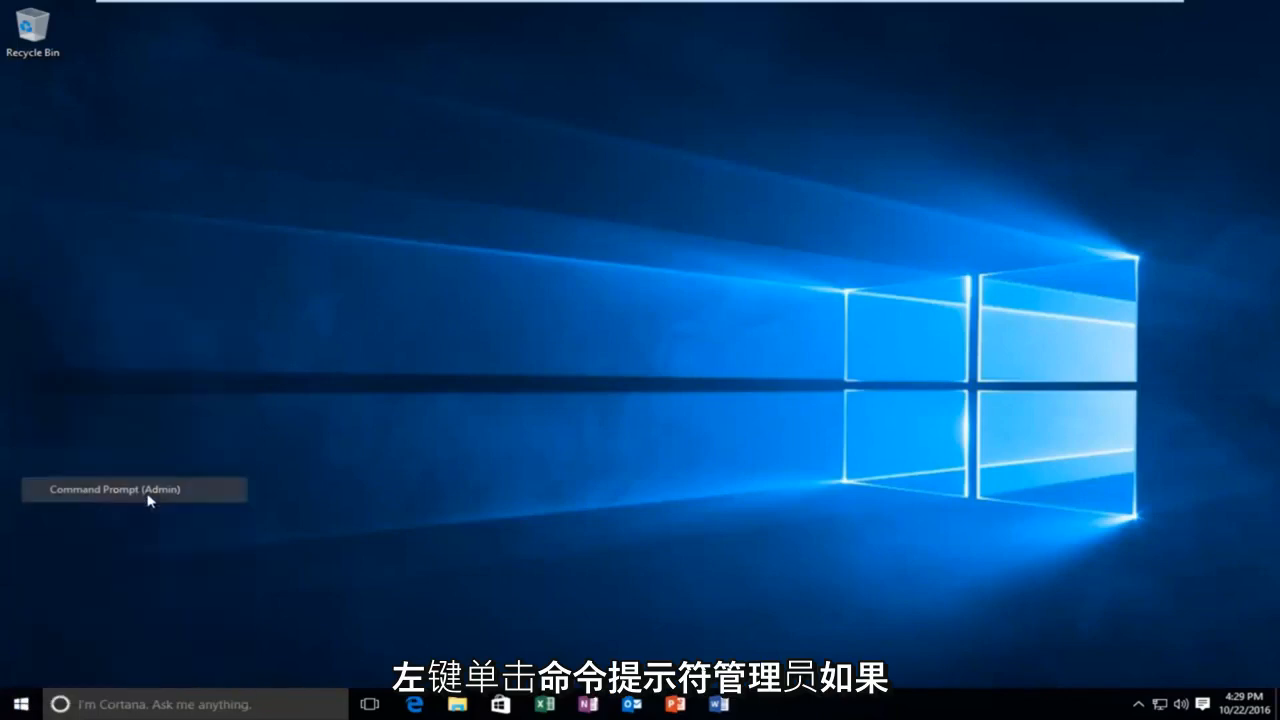
click(115, 489)
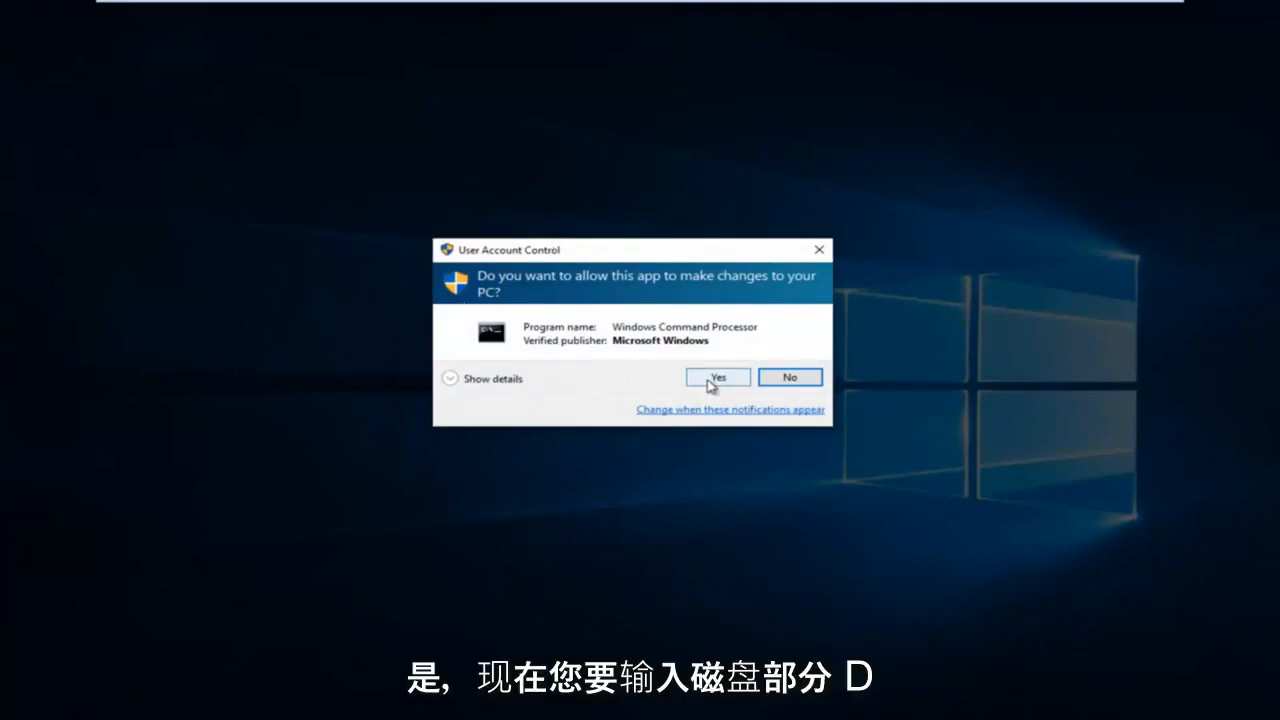
click(717, 377)
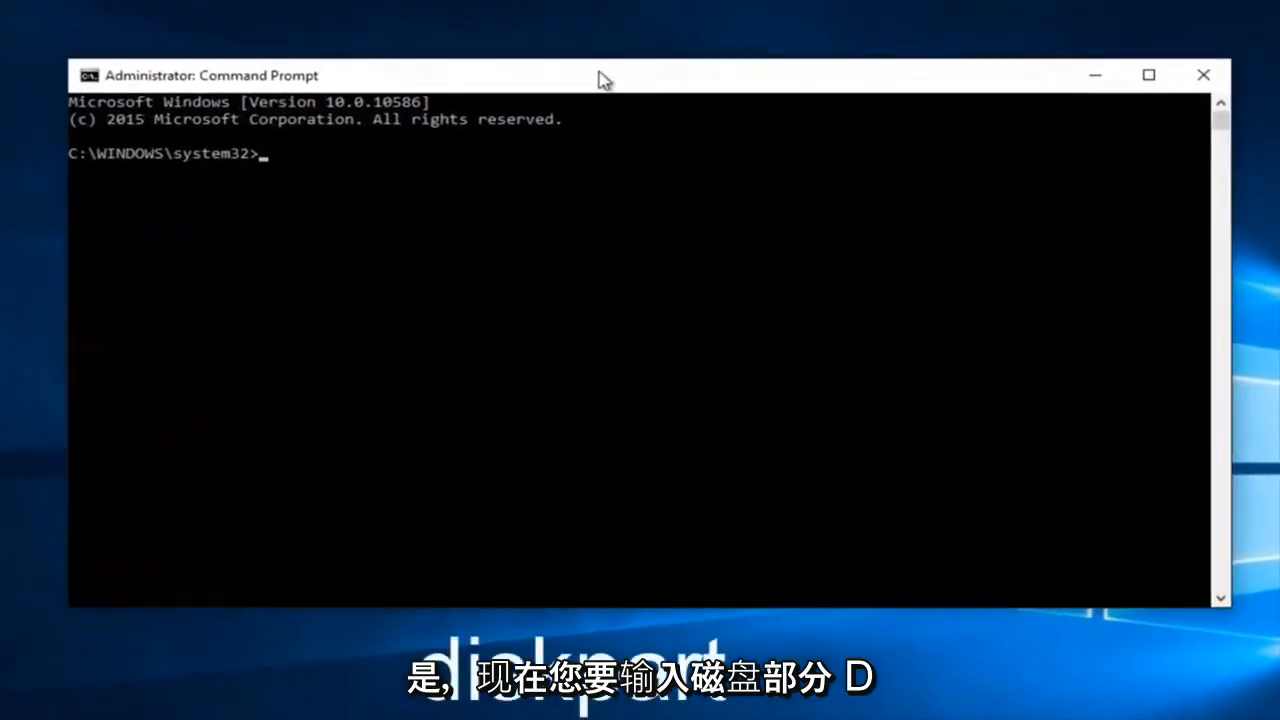
- Run diskpart, then list disk to show Disk 0 online at 25 GB
text(disk)
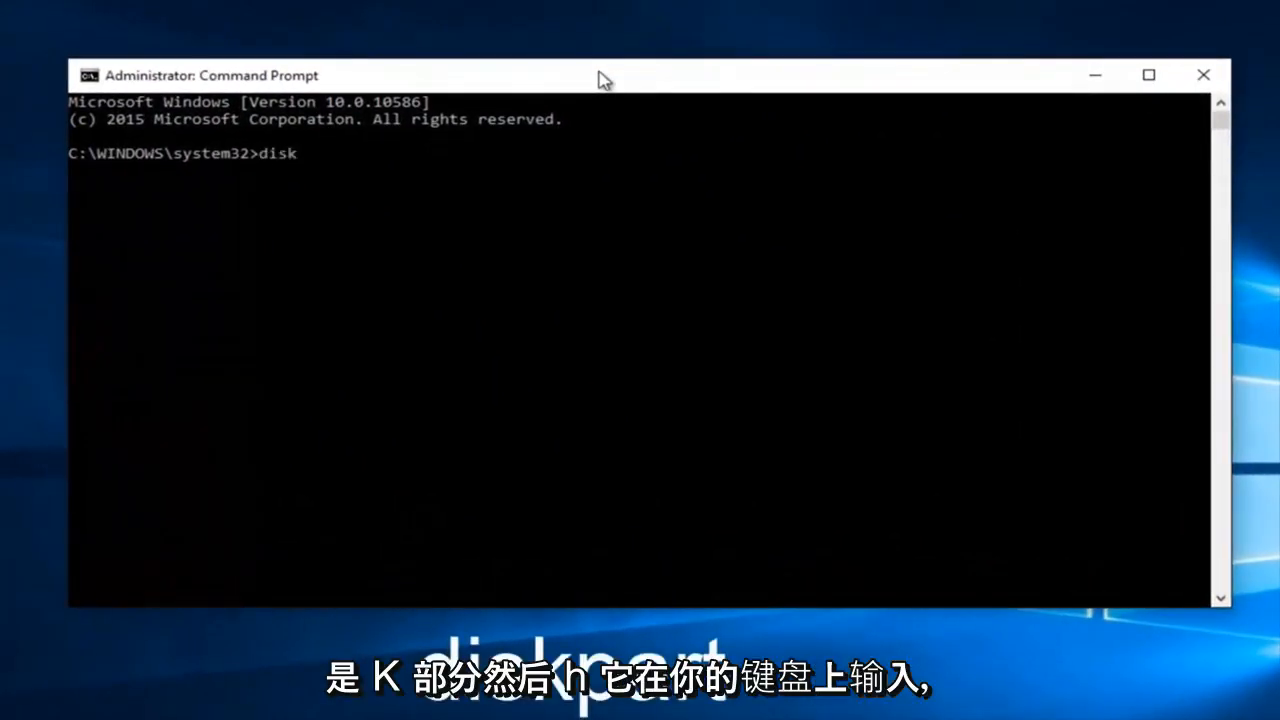
text(part)
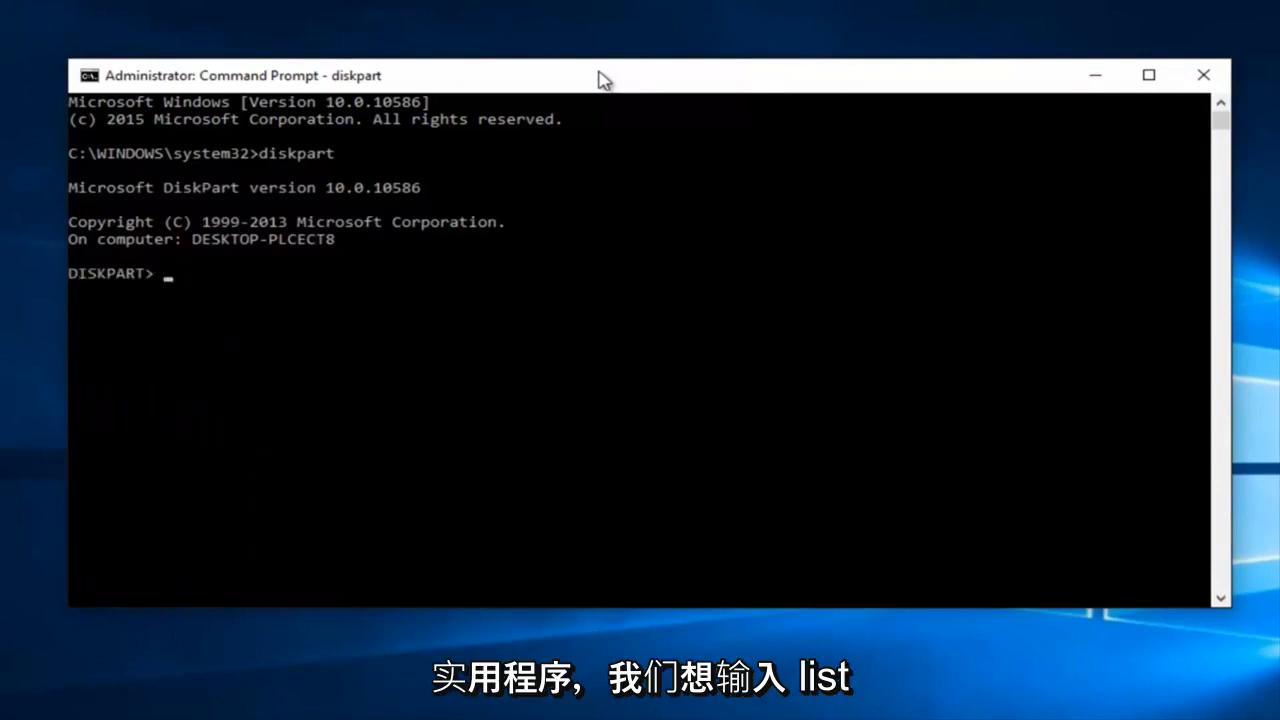
text(li)
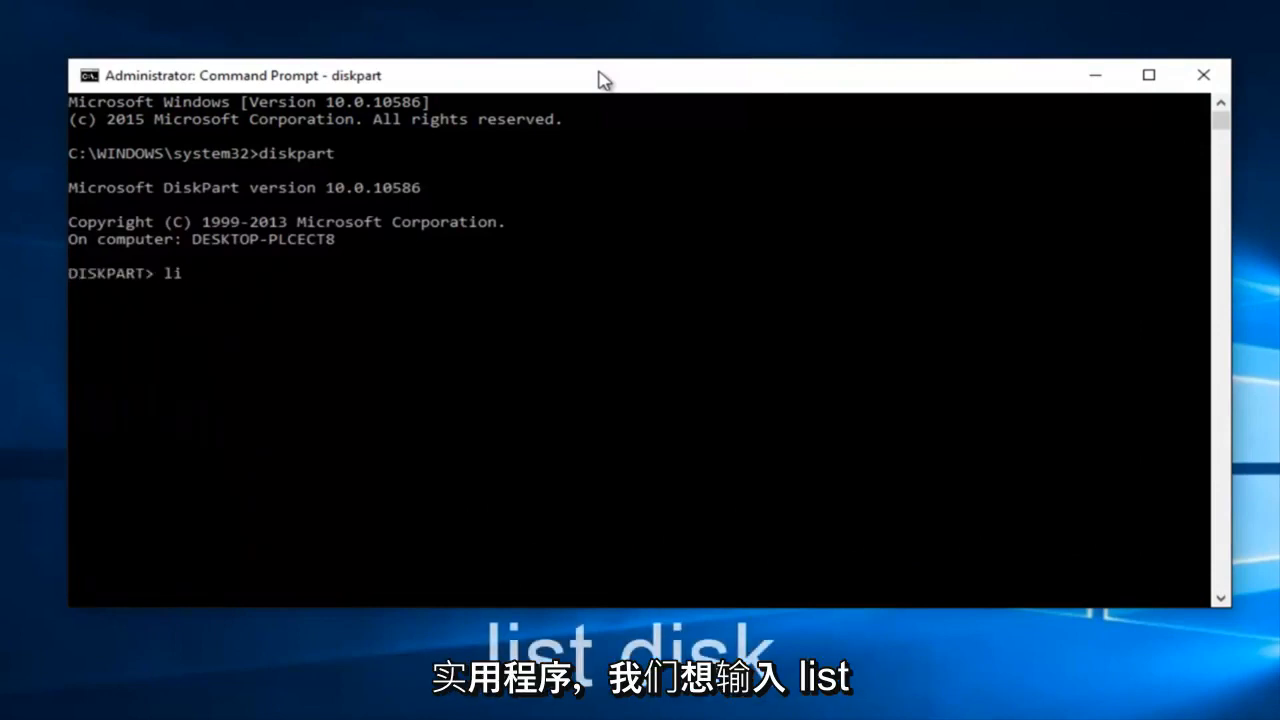
text(st)
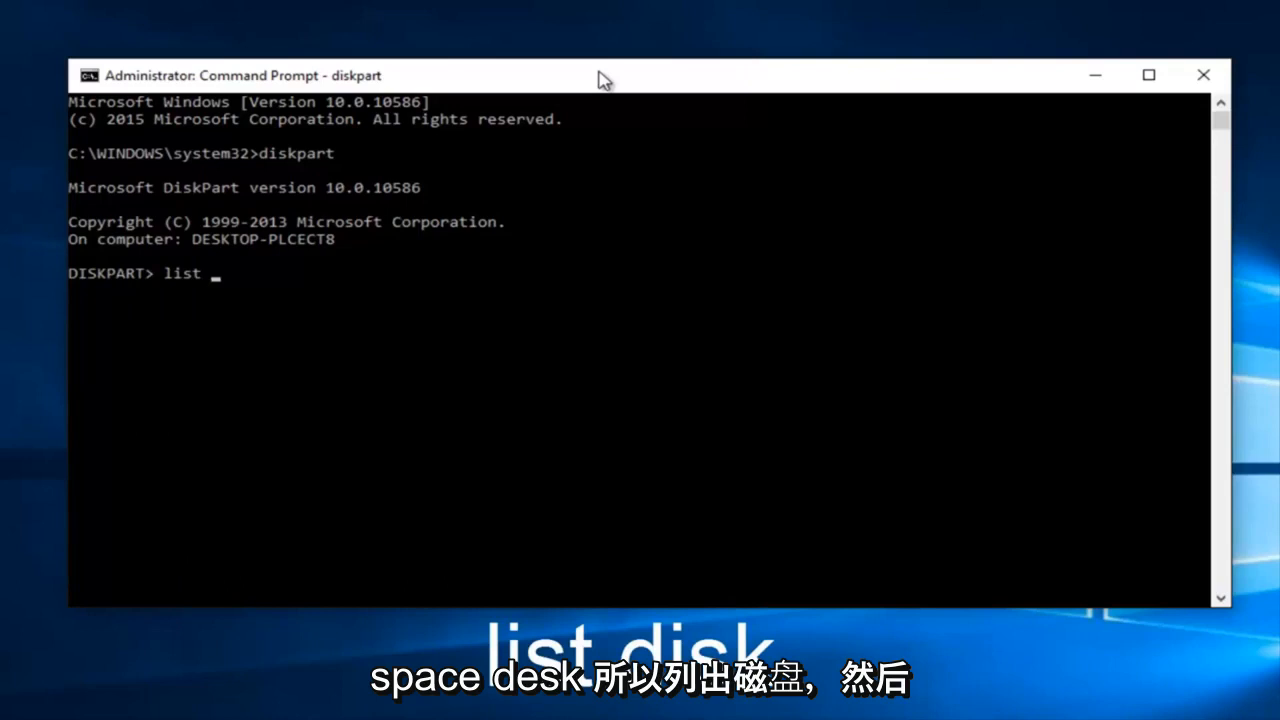
text(disk)
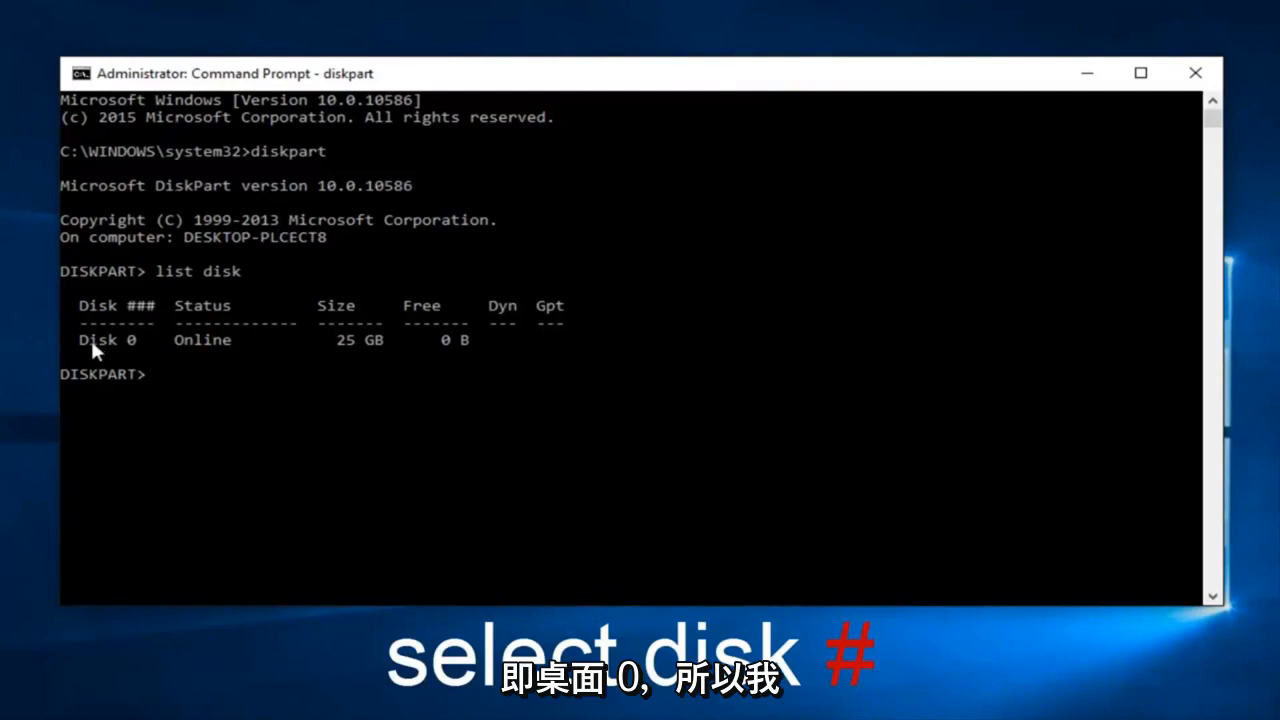
mouse_move(730, 418)
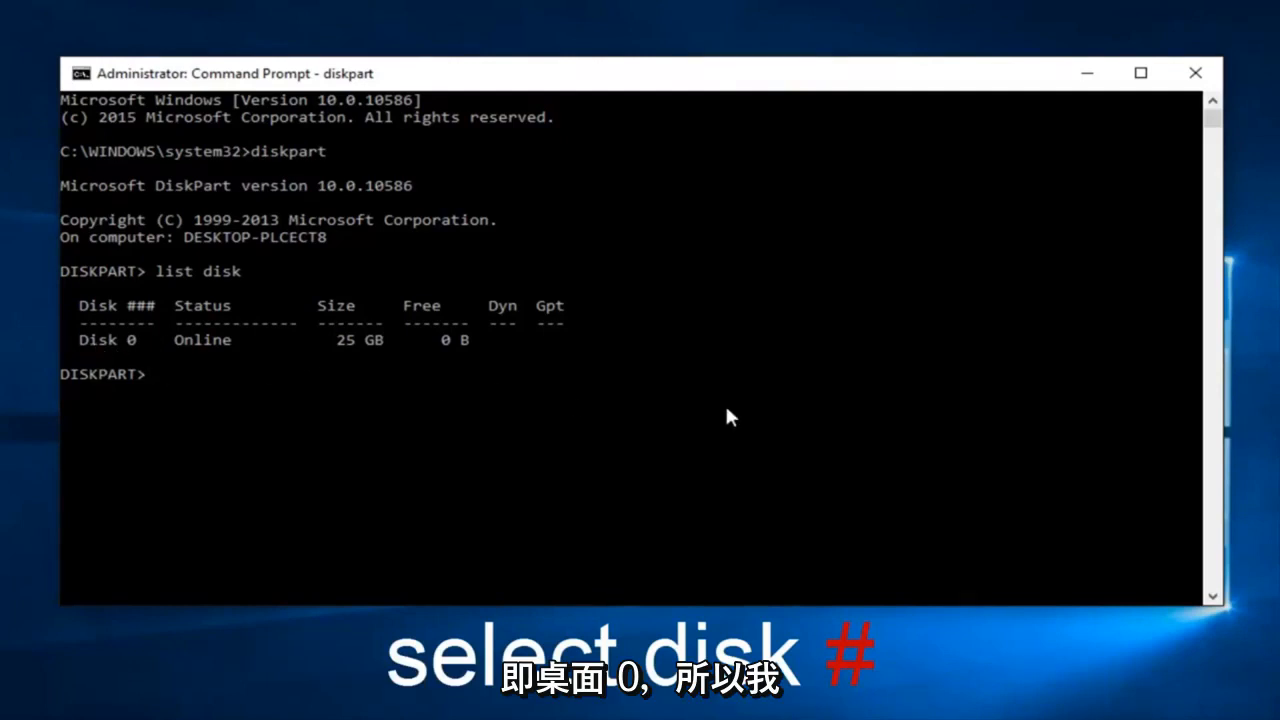
- Run 'select disk 0' so Disk 0 becomes the selected disk
text(select)
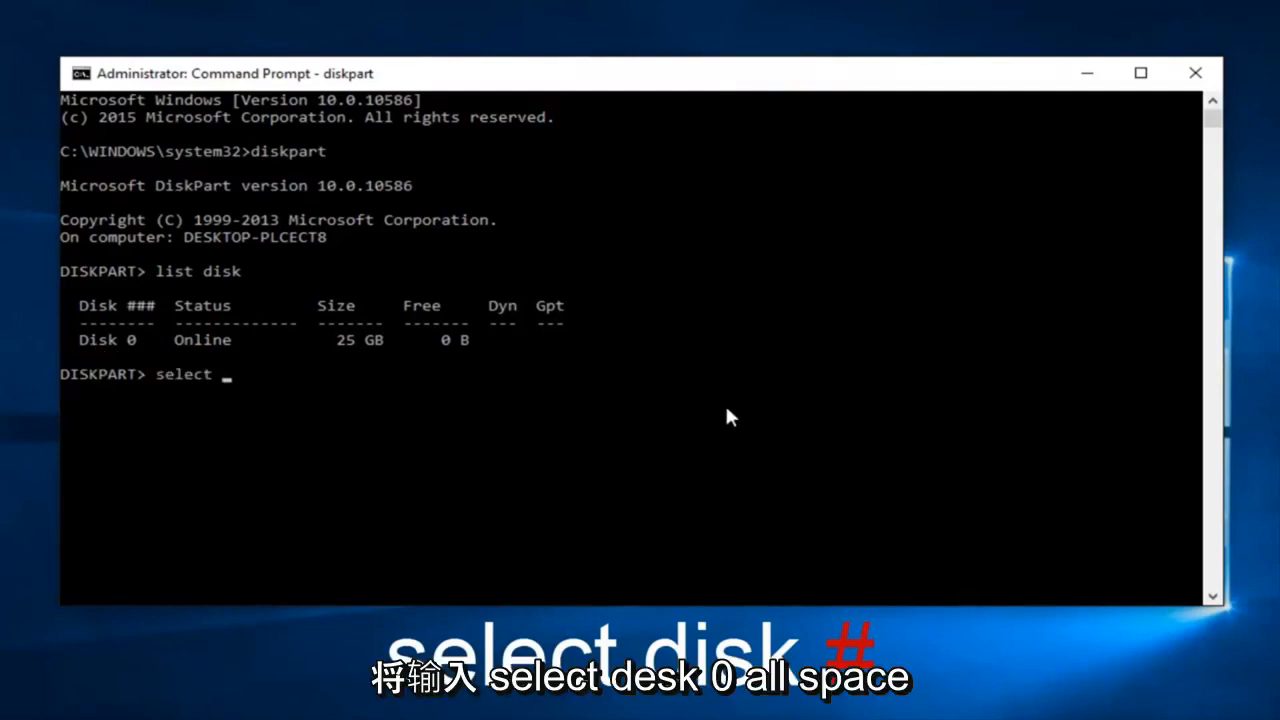
text(disk 0)
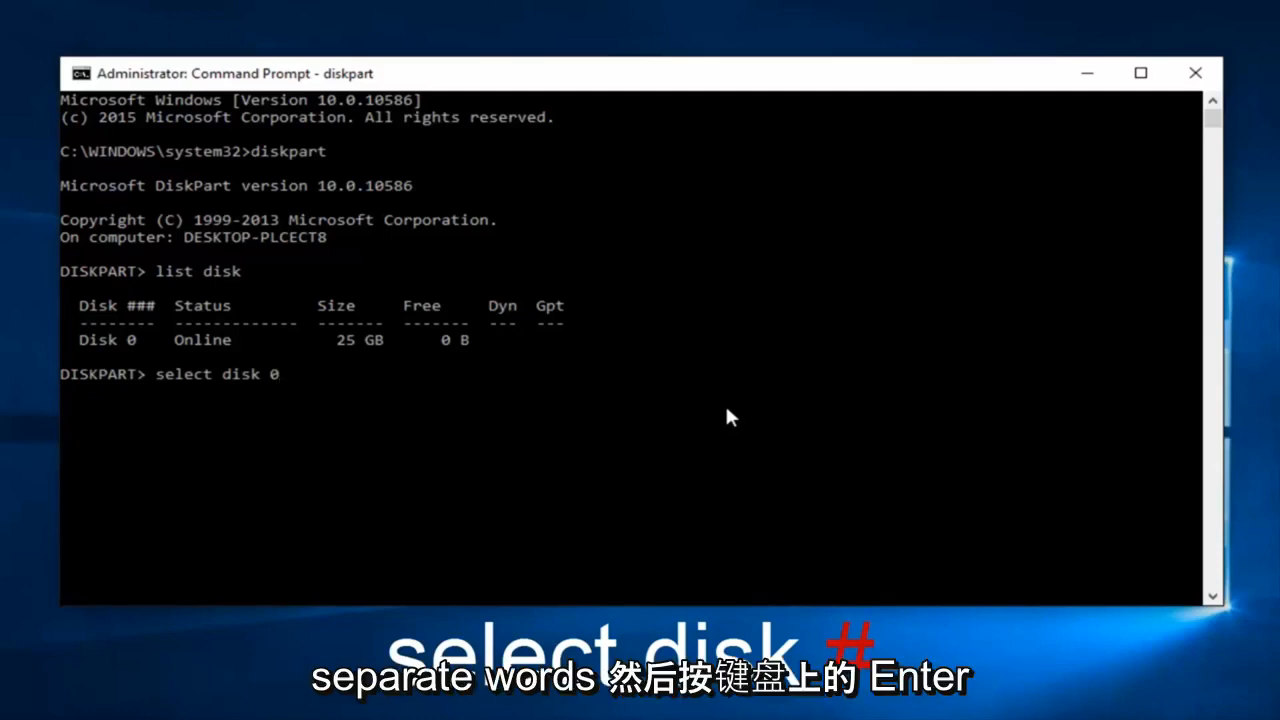
key(enter)
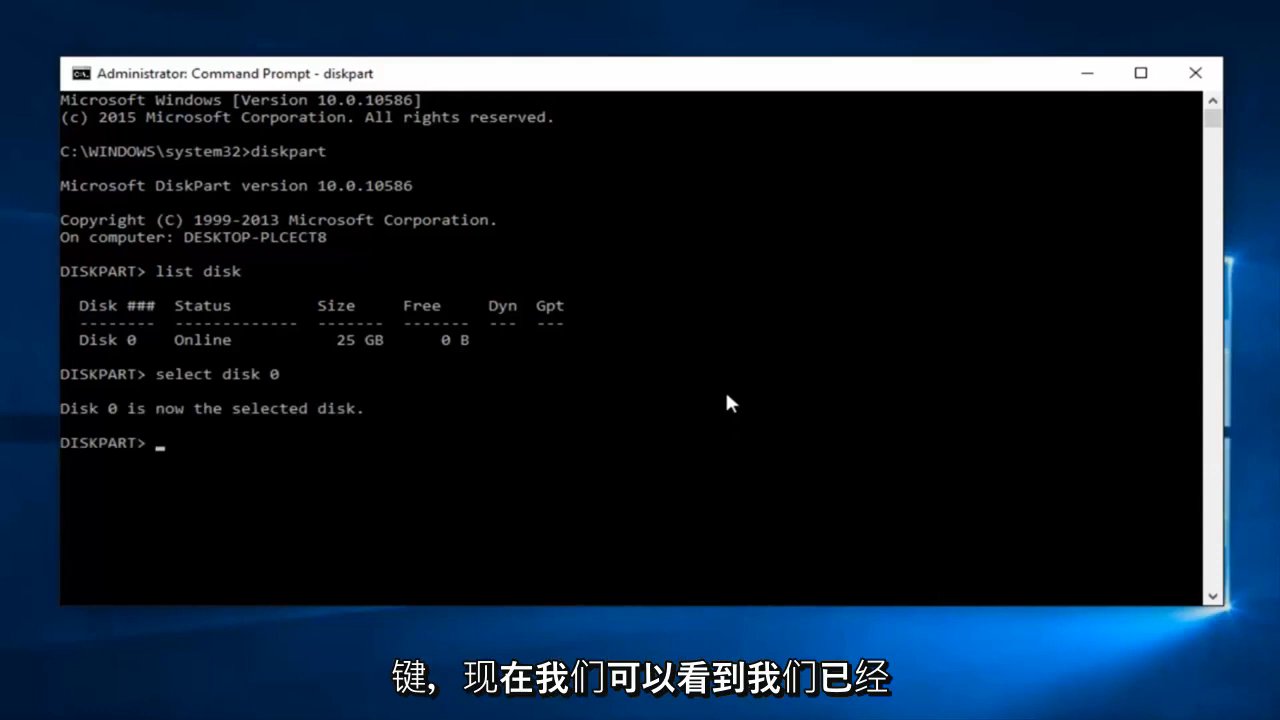
mouse_move(115, 335)
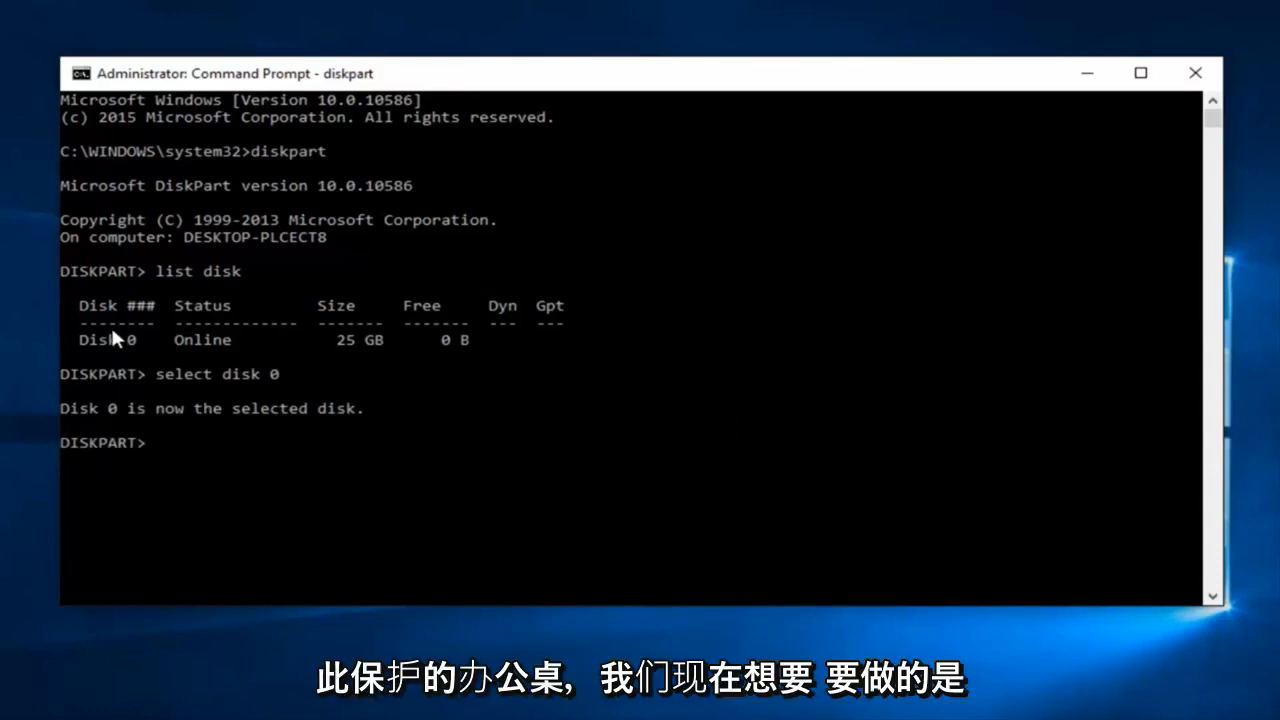
mouse_move(370, 521)
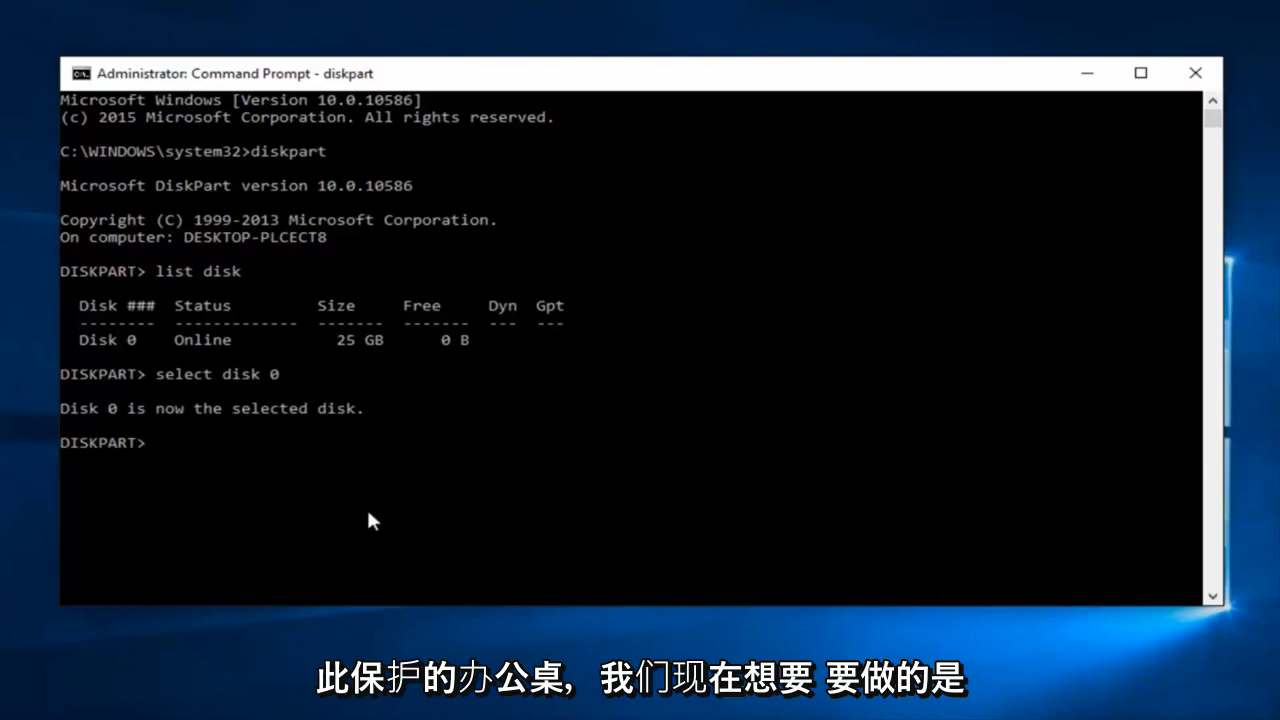
- Run 'attributes disk set readonly' on Disk 0; DiskPart reports it failed to set disk attributes
text(a)
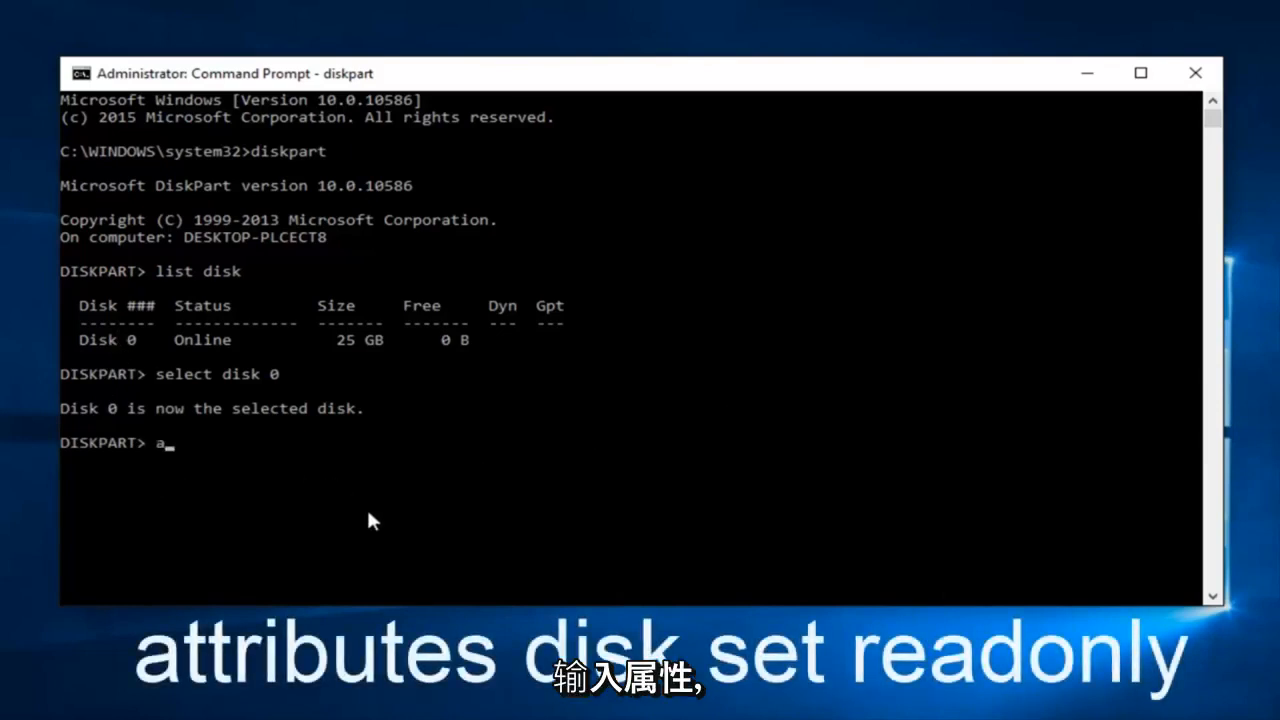
text(ttribu)
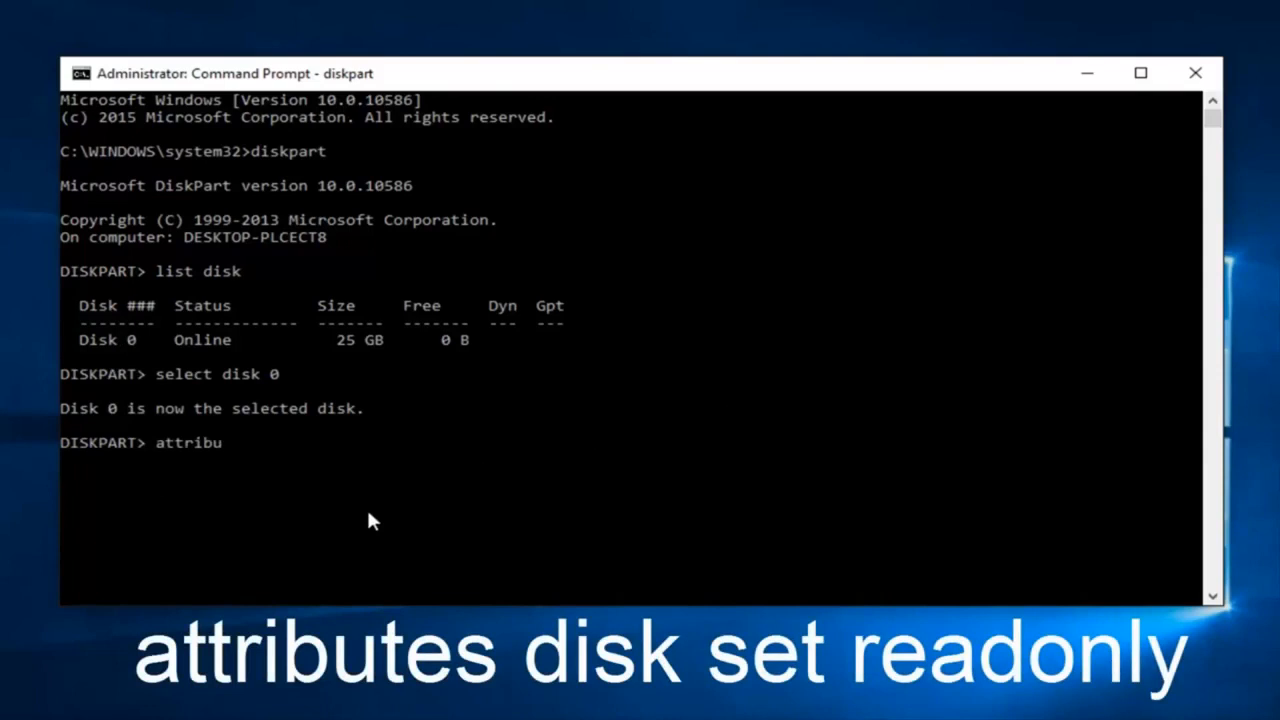
text(tes)
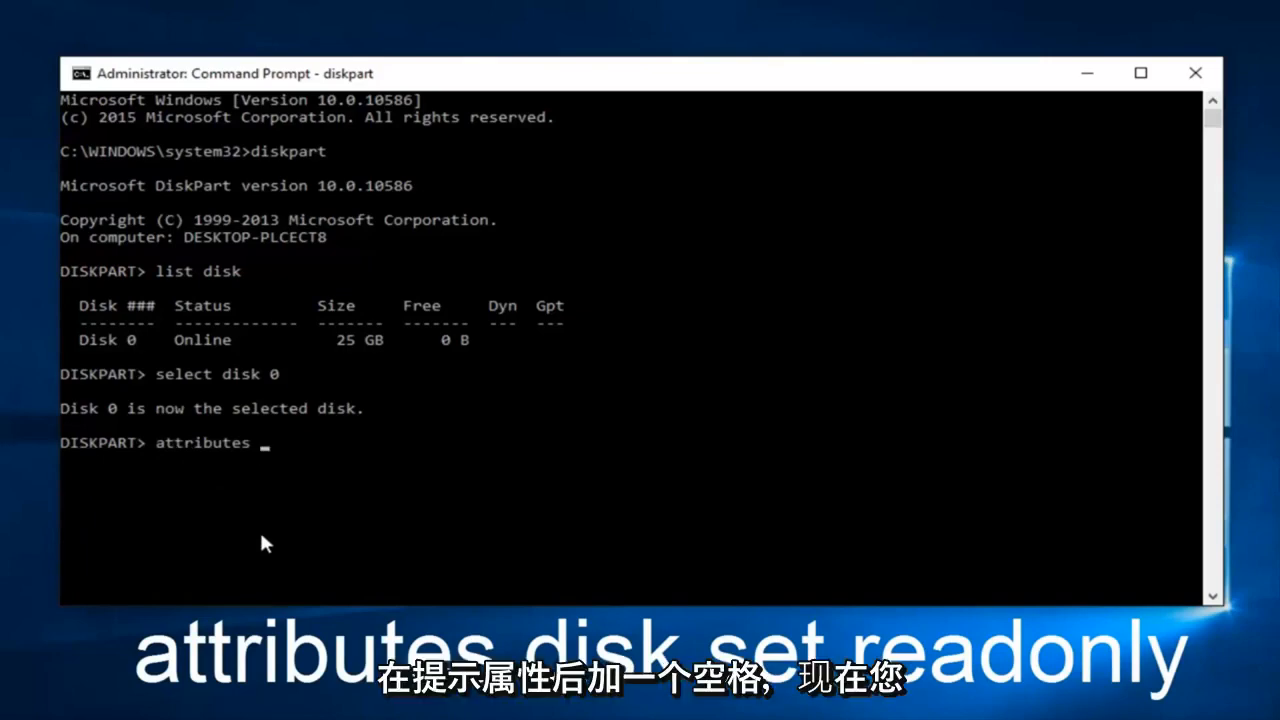
text(disk)
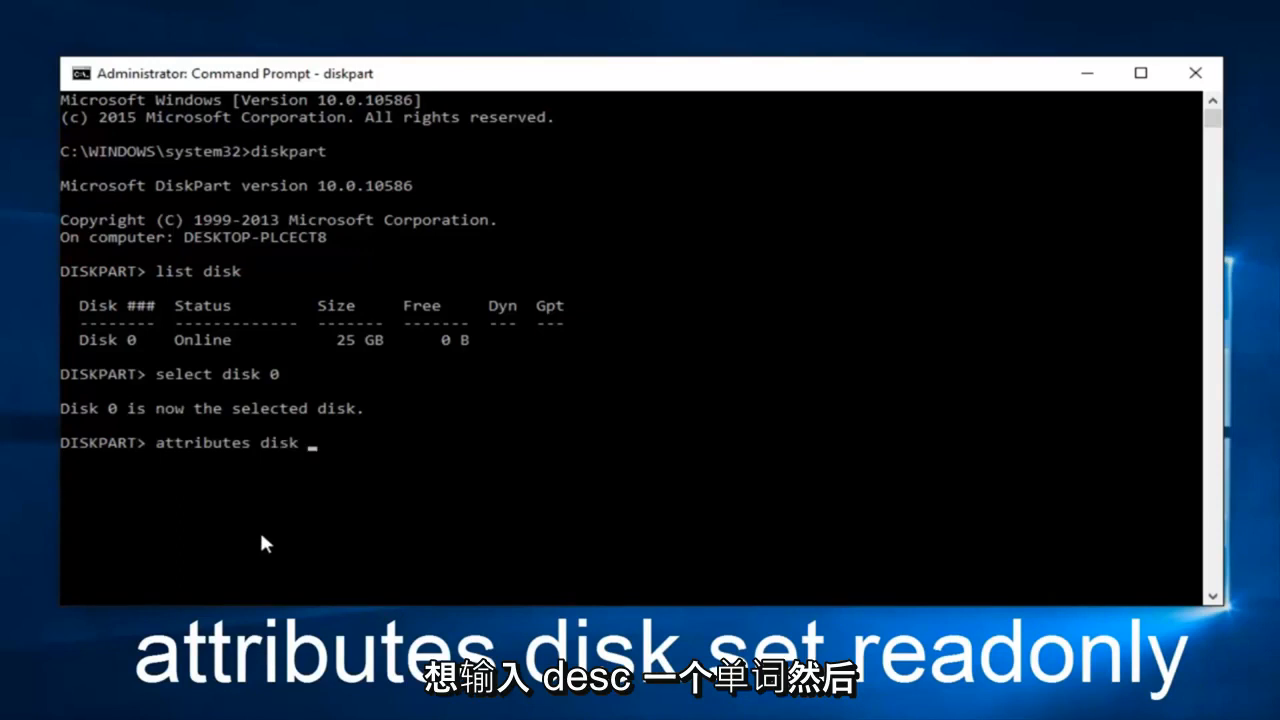
text(set)
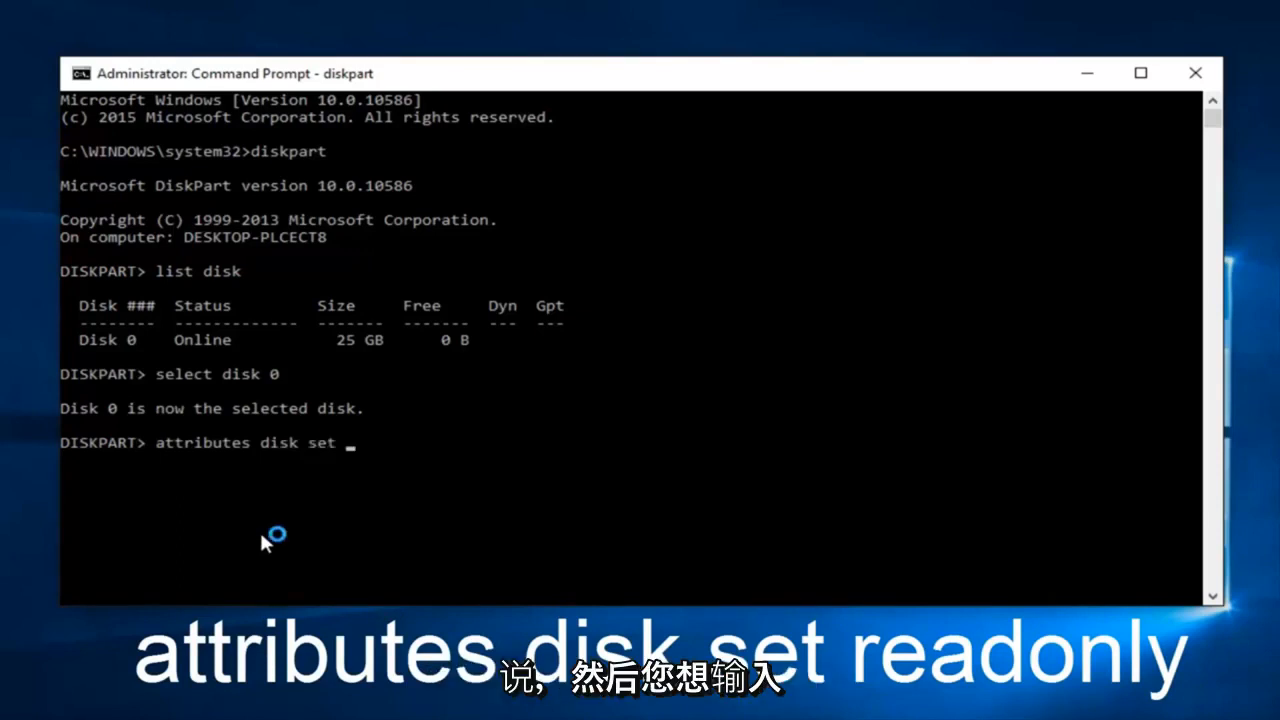
text(re)
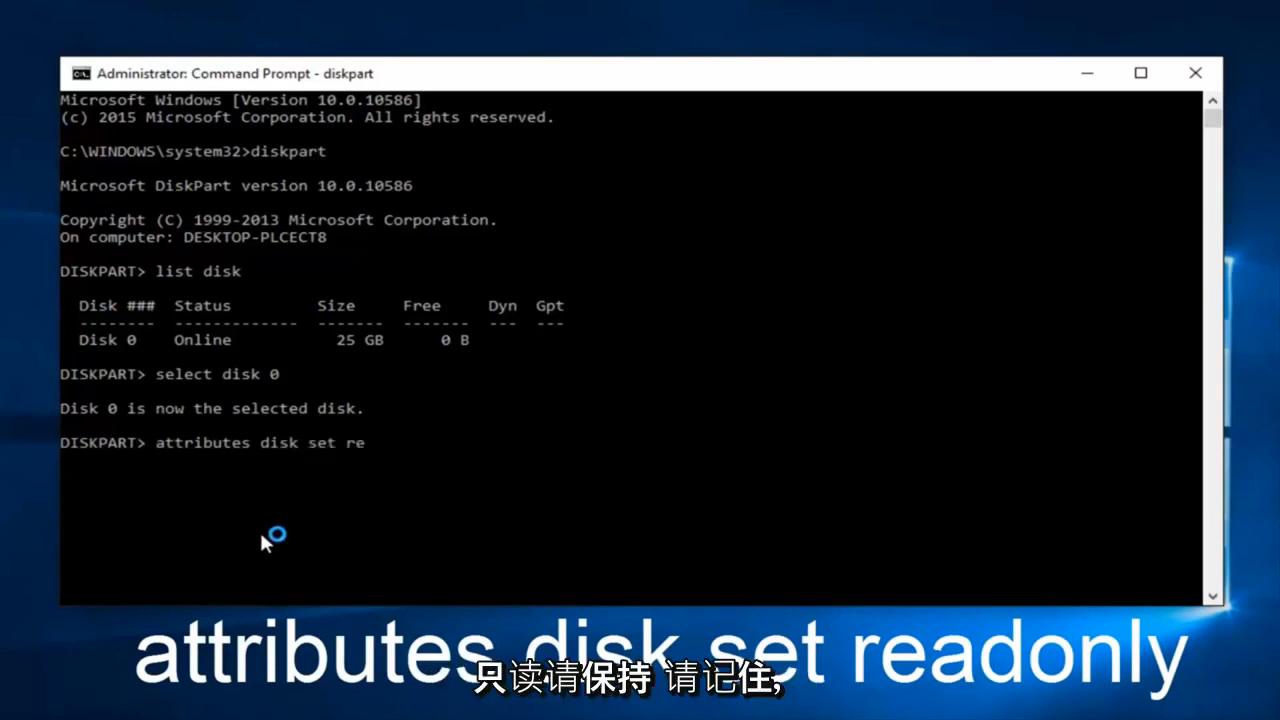
text(adonly)
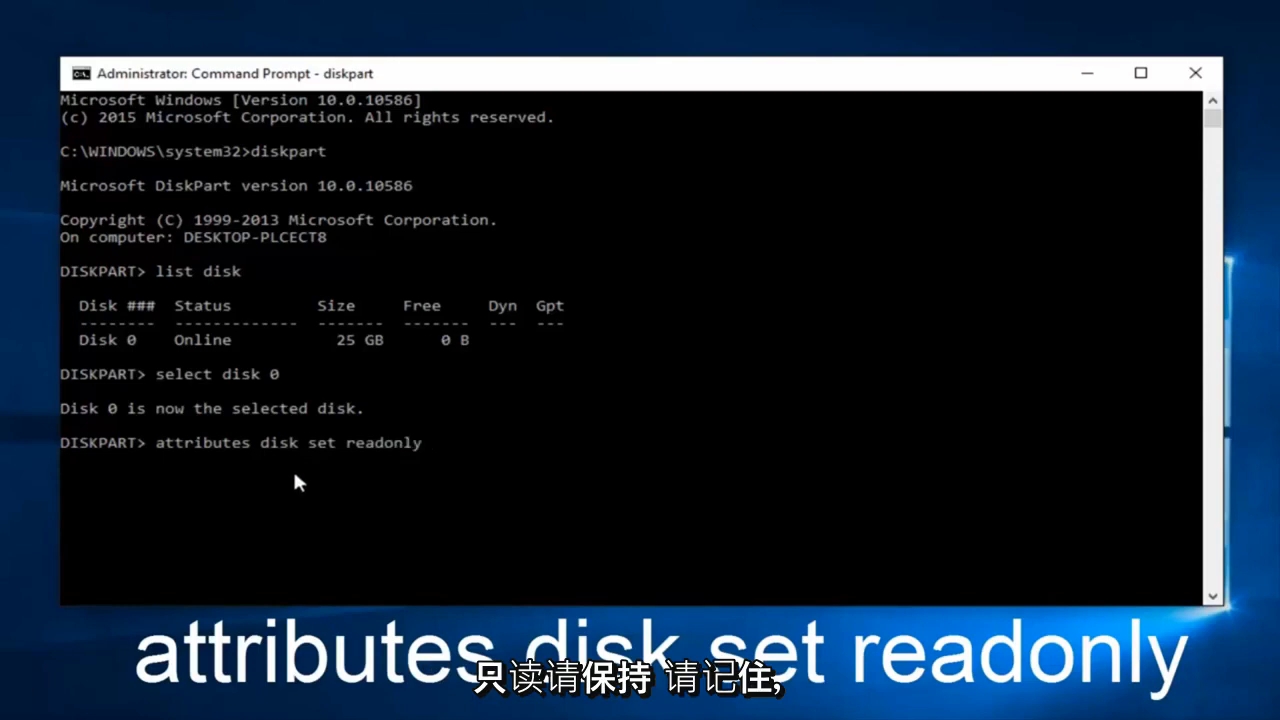
mouse_move(330, 460)
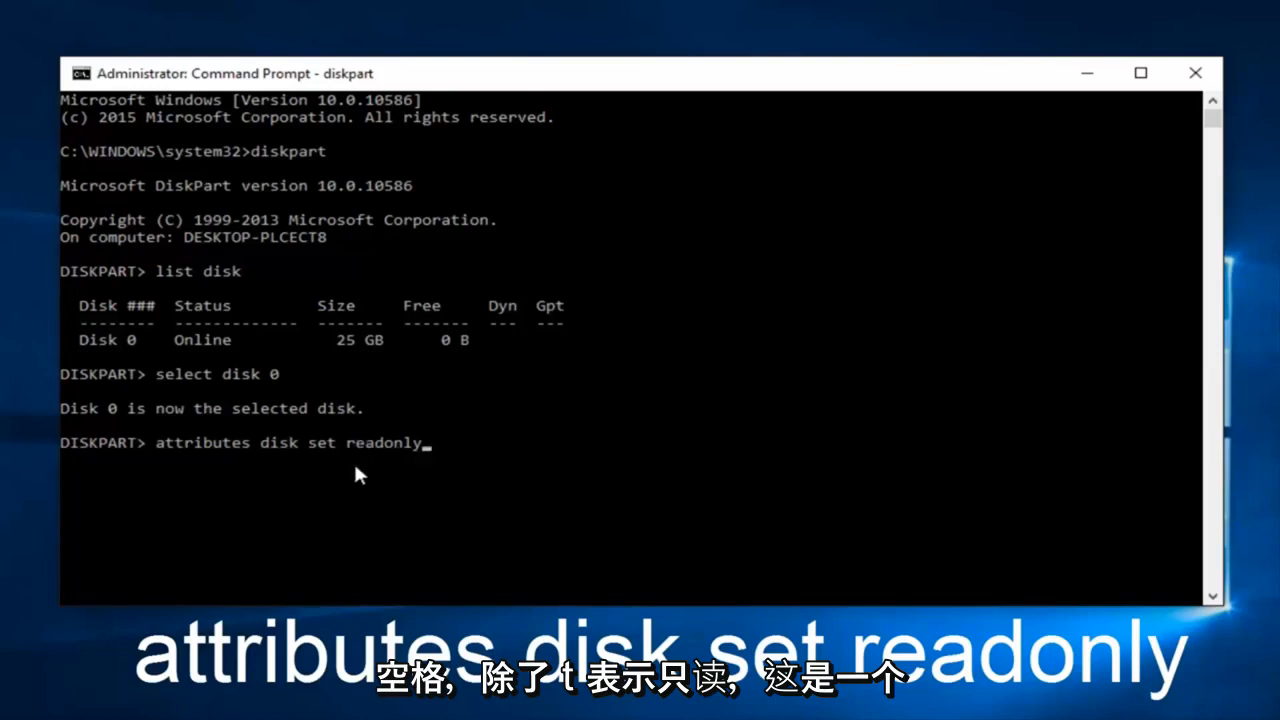
mouse_move(415, 452)
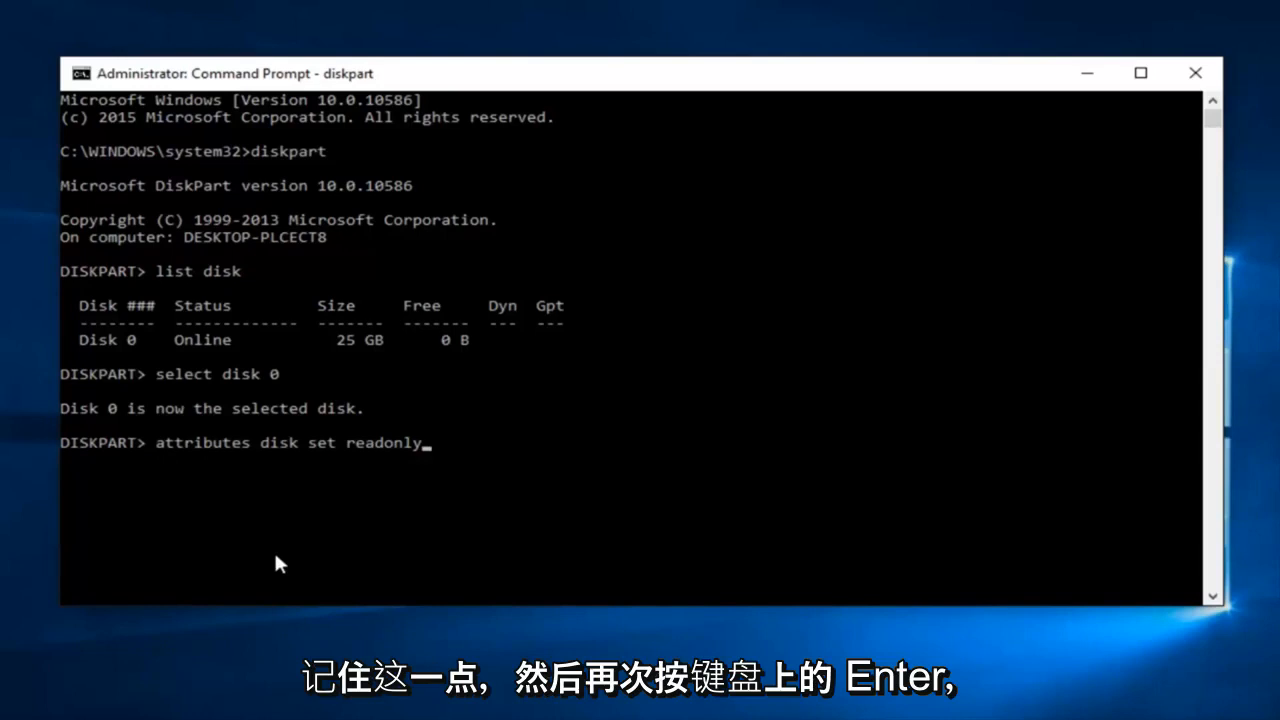
key(Enter)
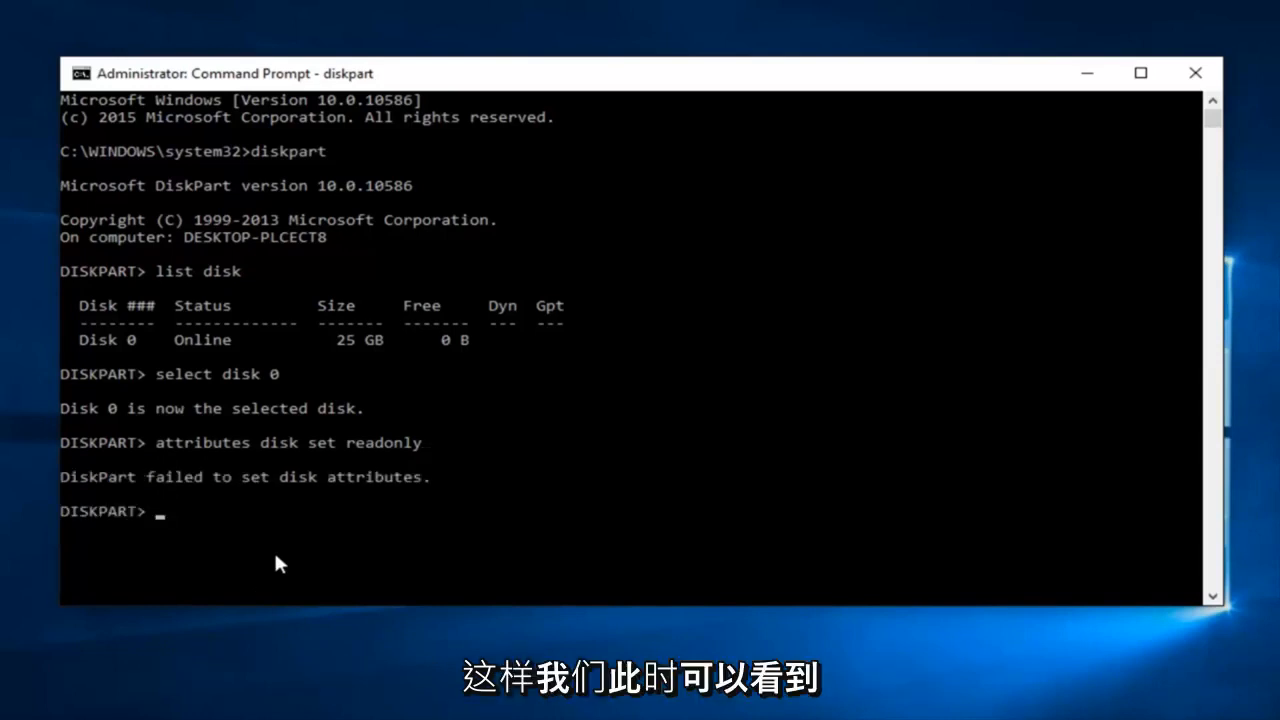
mouse_move(267, 510)
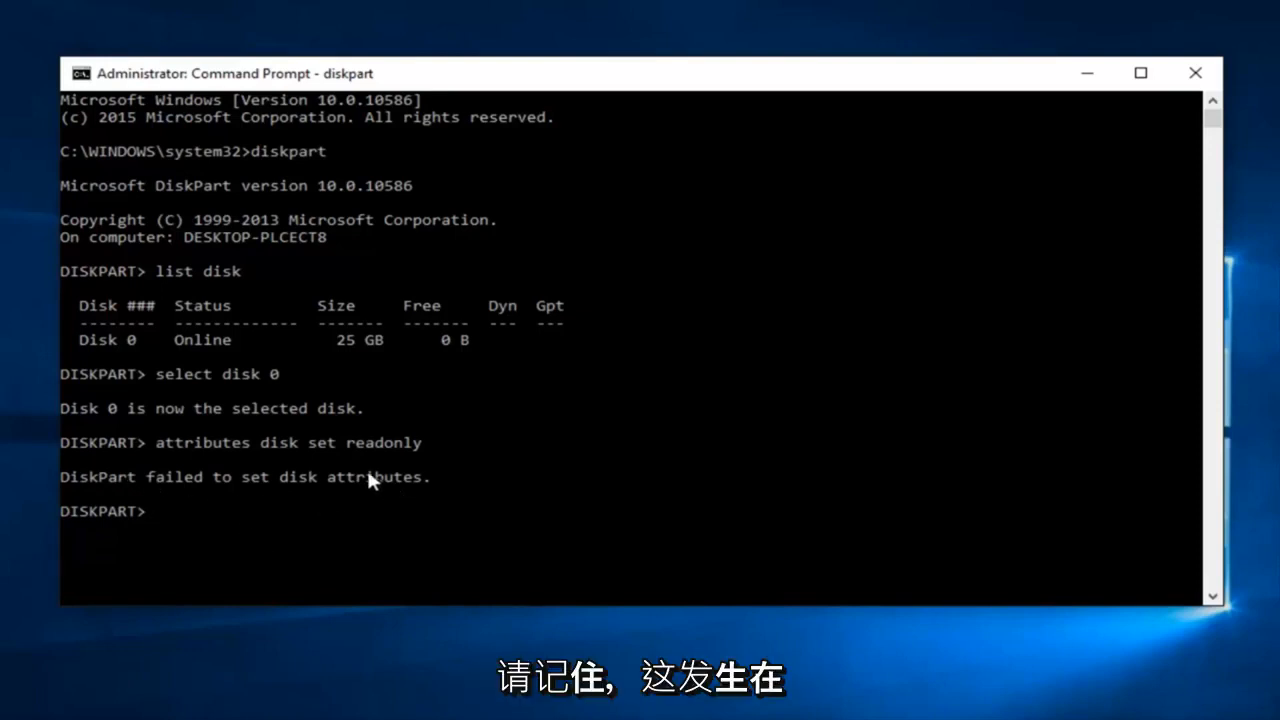
mouse_move(225, 430)
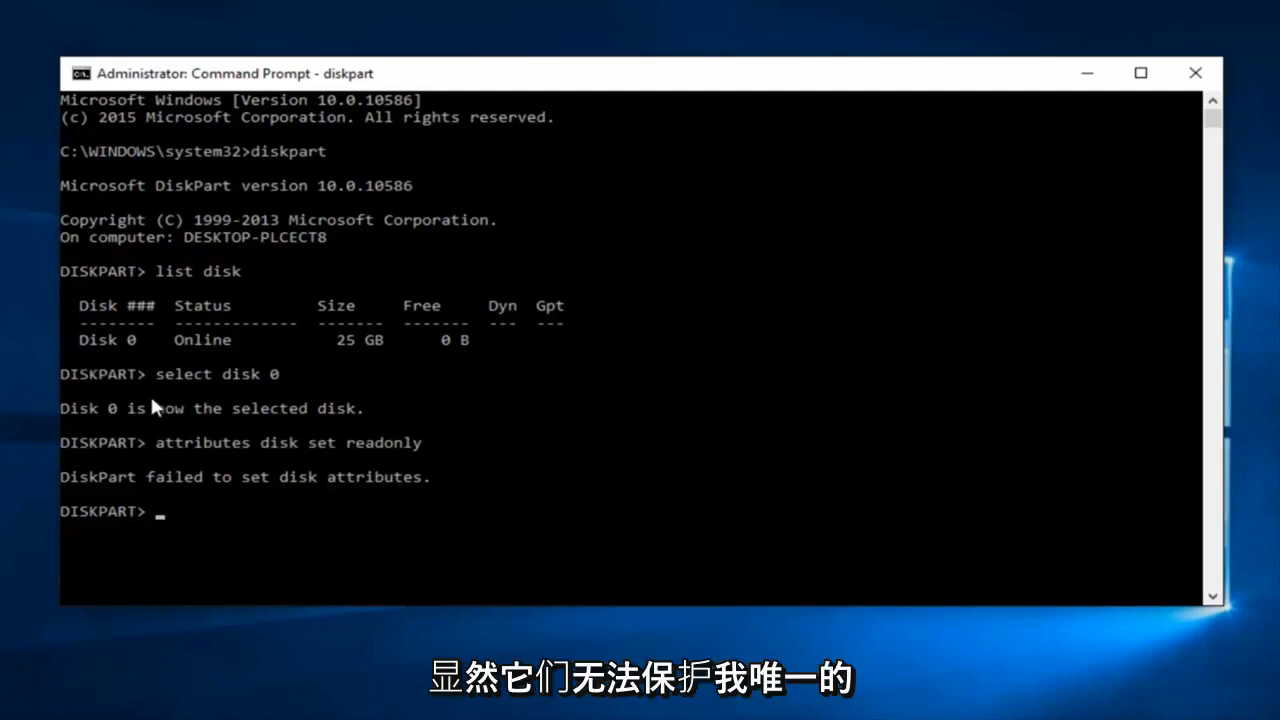
mouse_move(158, 408)
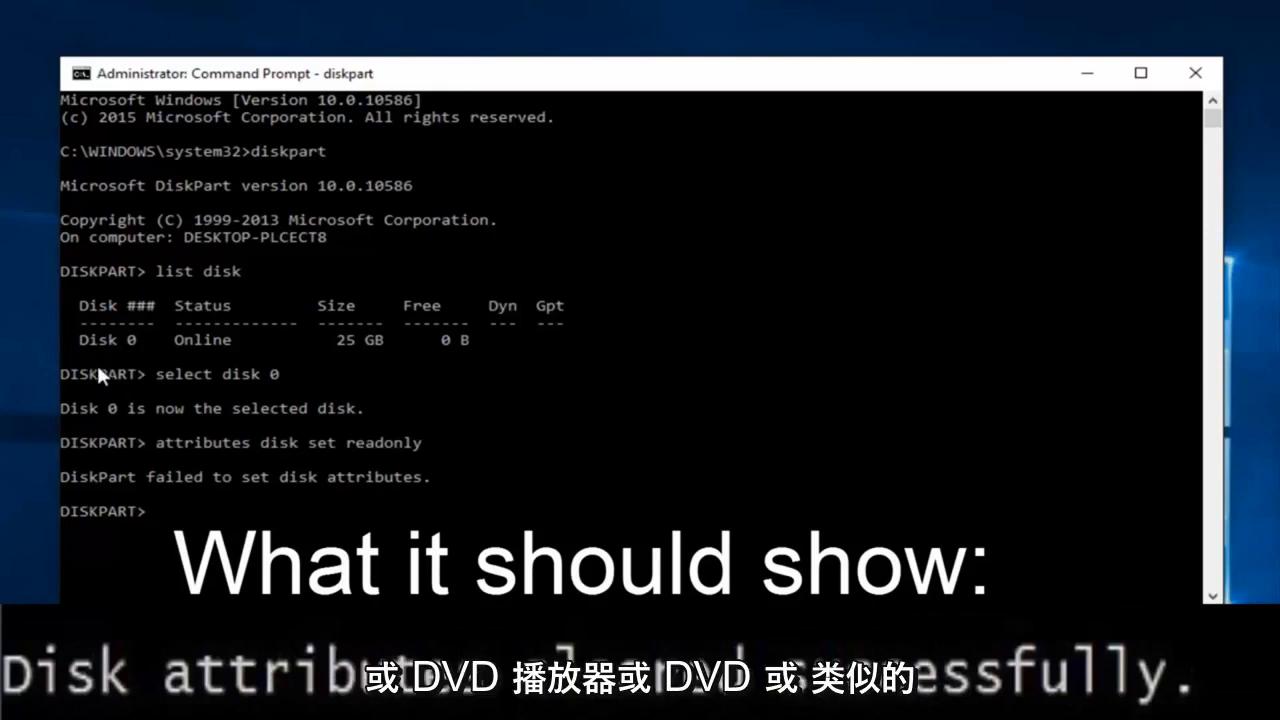
mouse_move(135, 374)
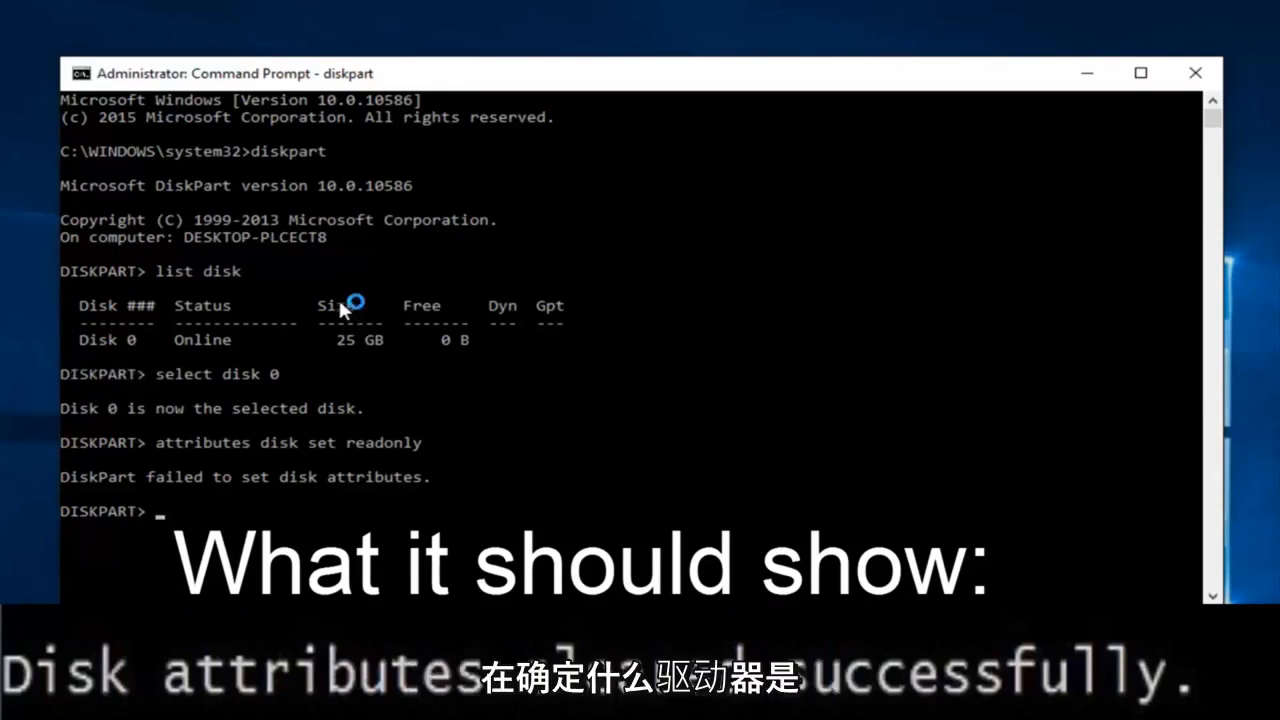
mouse_move(348, 300)
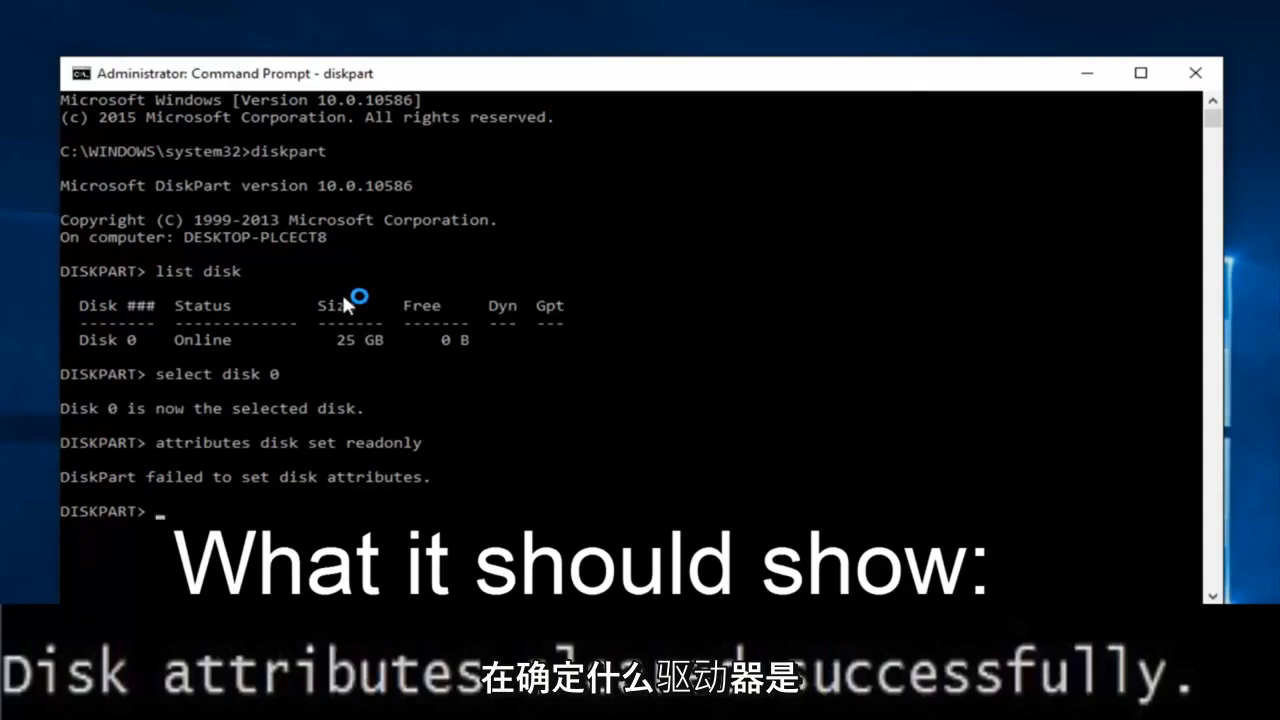
mouse_move(345, 362)
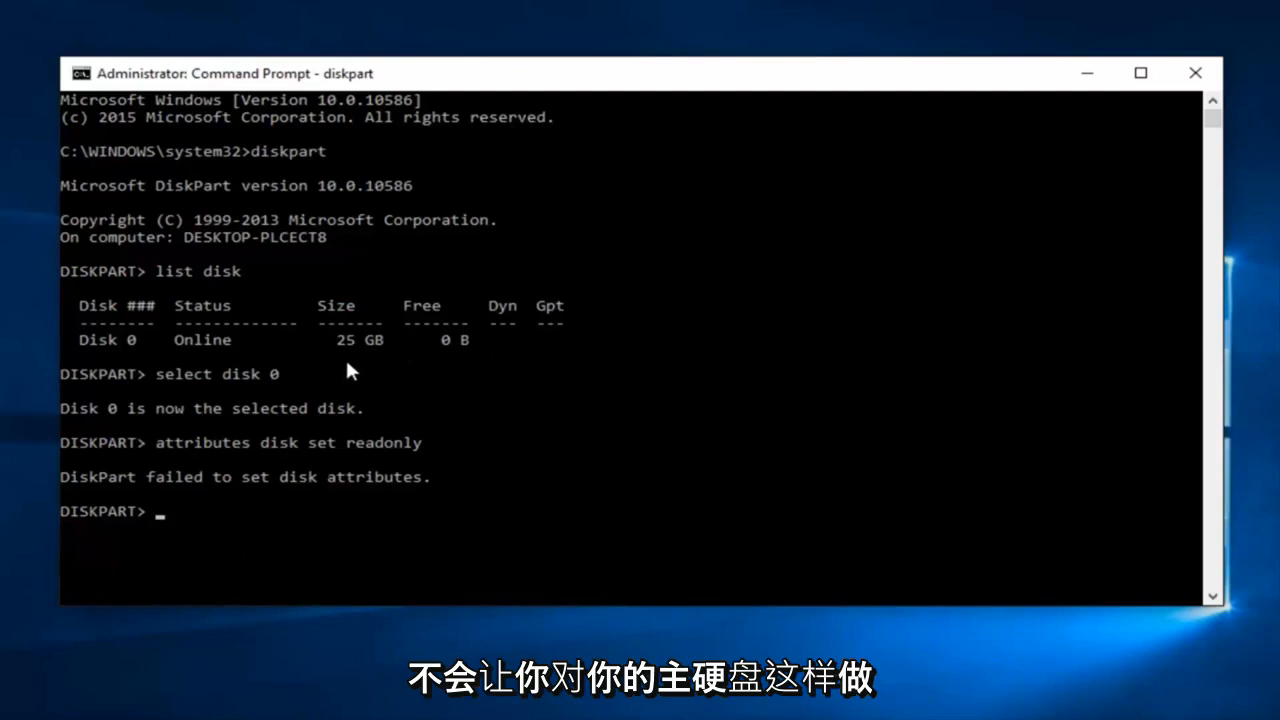
mouse_move(133, 360)
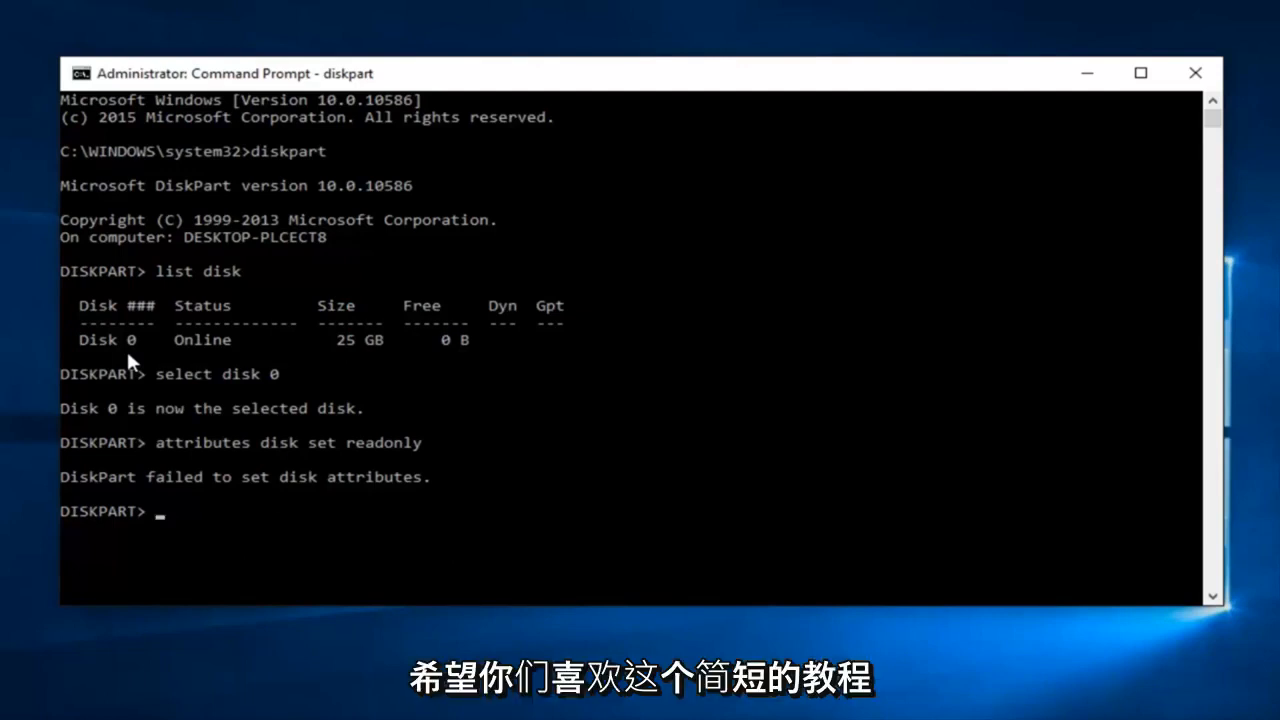
mouse_move(287, 477)
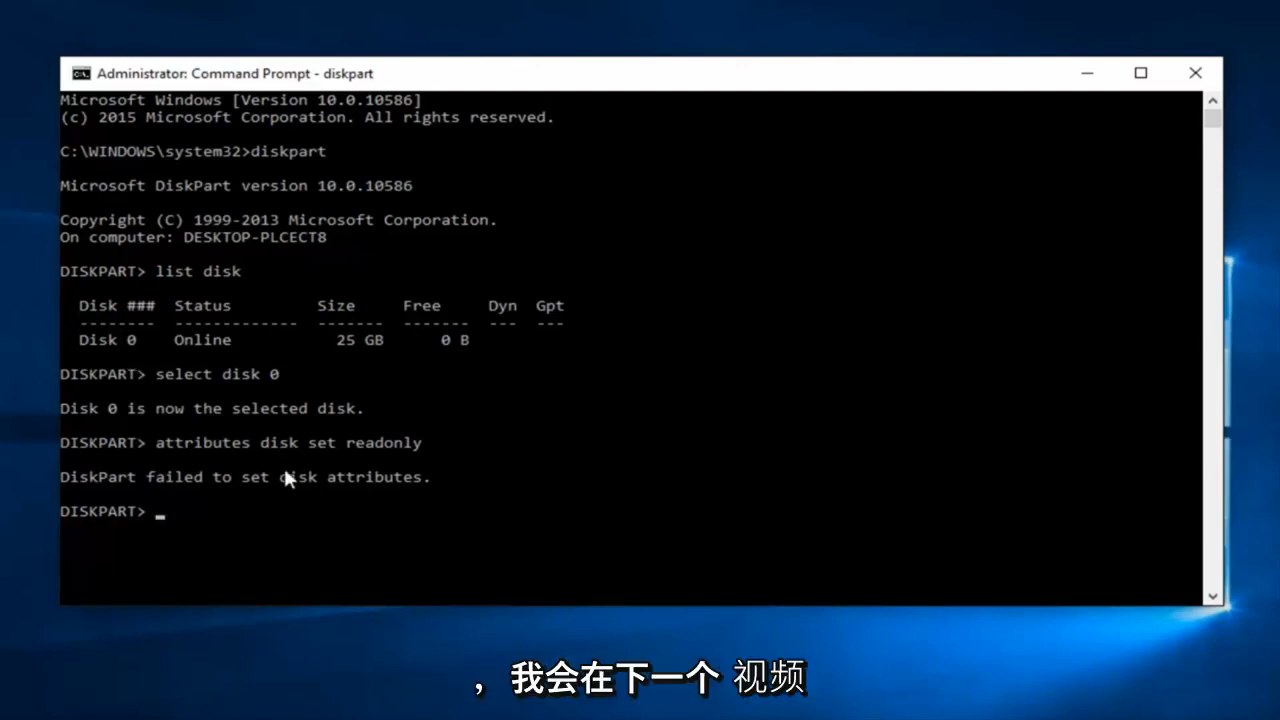